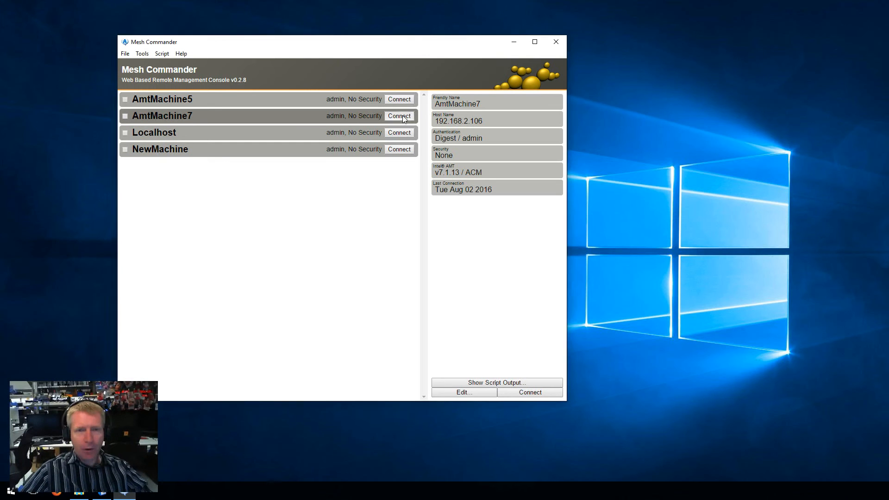
- Connect to AmtMachine7 and start its remote desktop session, showing the BIOS System Setup screen
left_click(398, 115)
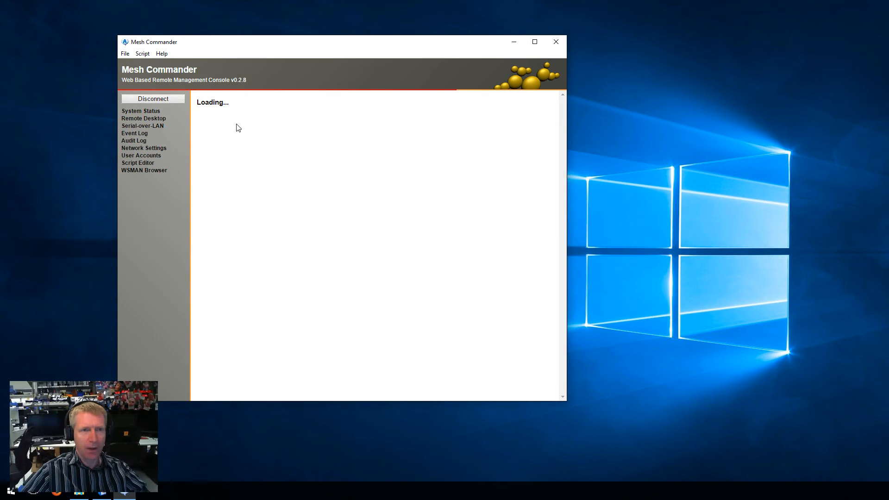
left_click(144, 118)
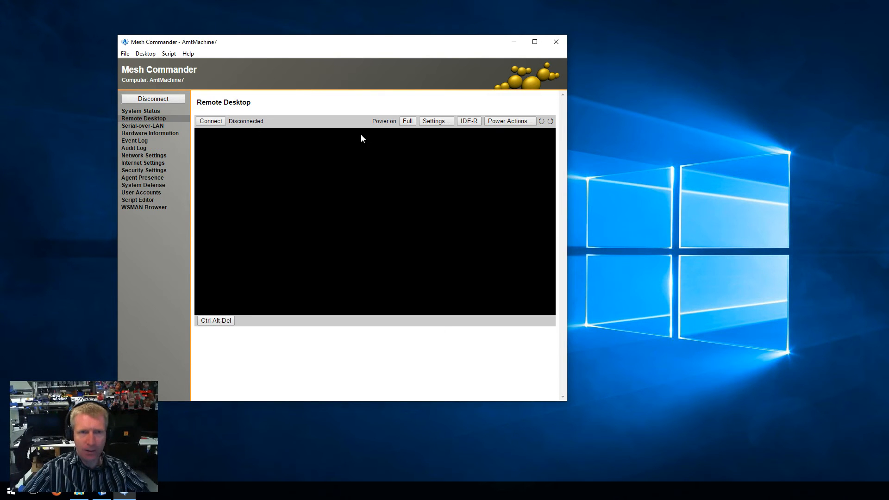
left_click(210, 121)
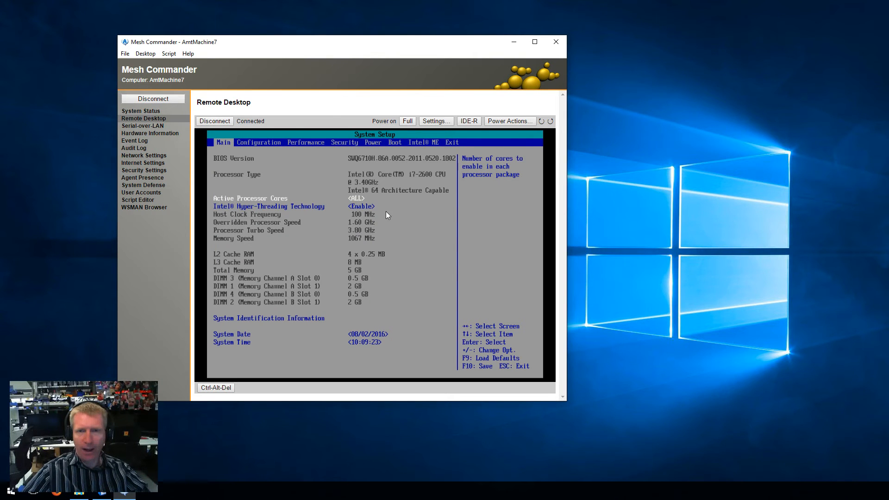
- Start an IDE-R session redirecting FreeDos.iso and DOS.img
left_click(468, 121)
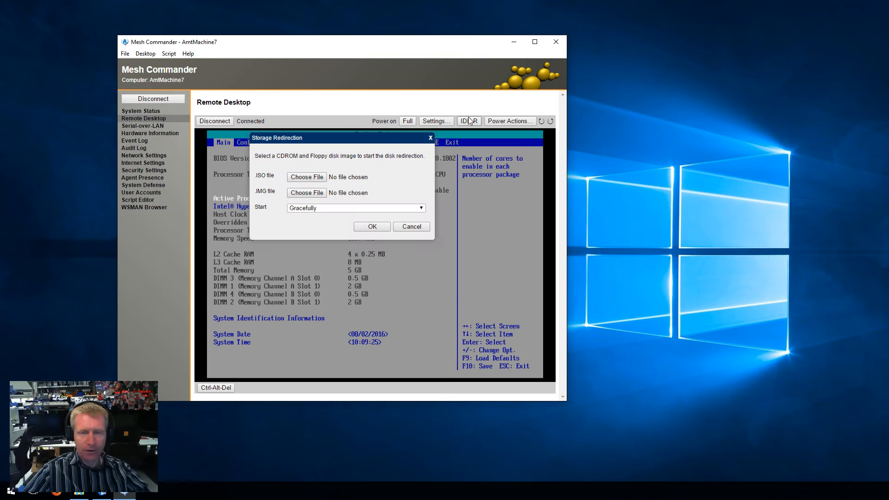
mouse_move(435, 121)
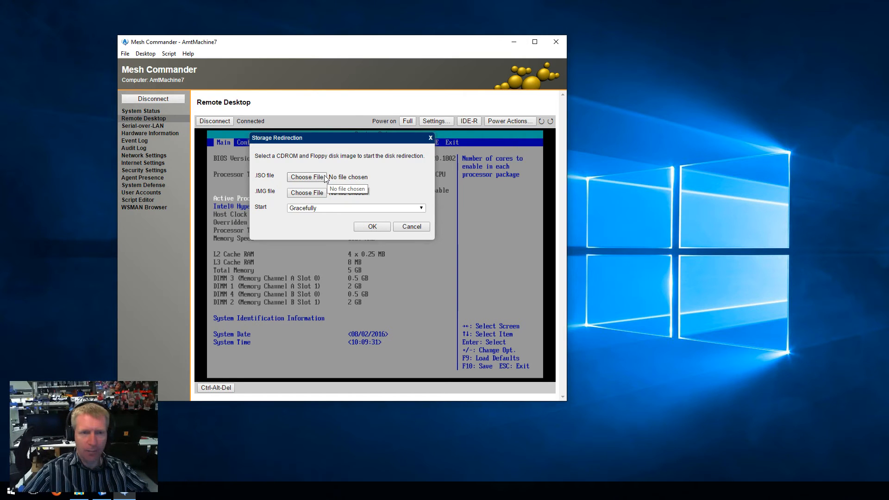
left_click(307, 177)
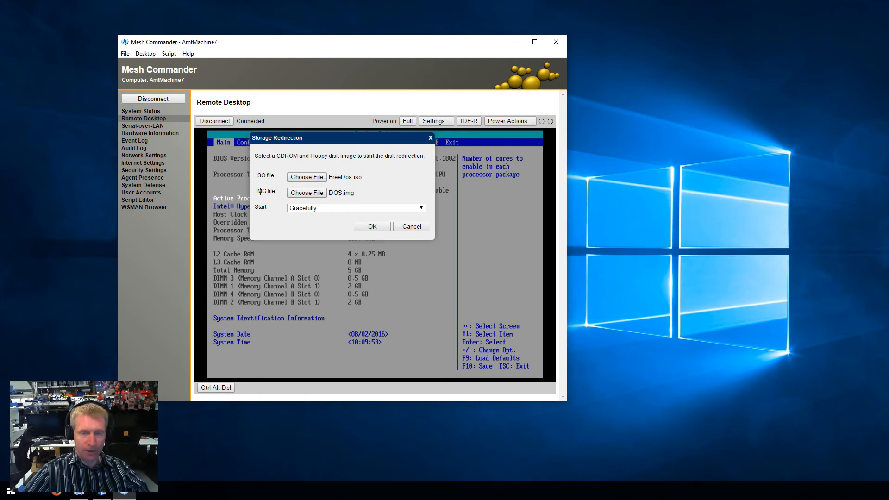
left_click(372, 227)
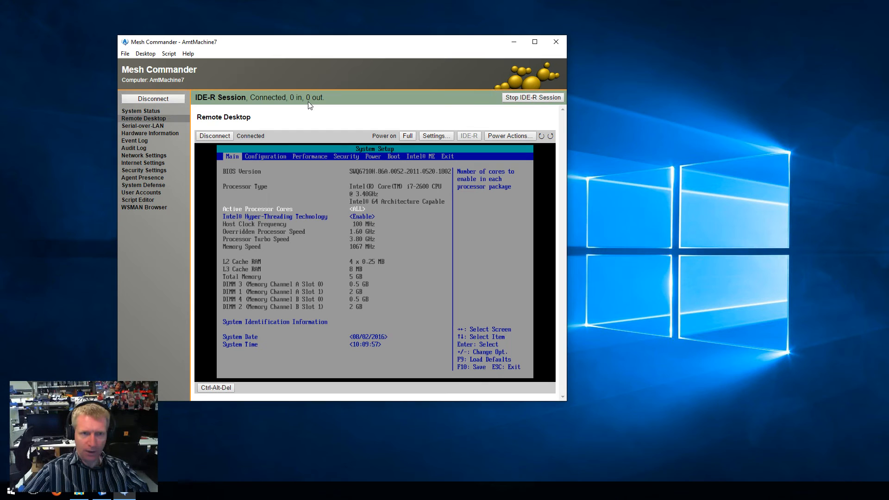
mouse_move(521, 105)
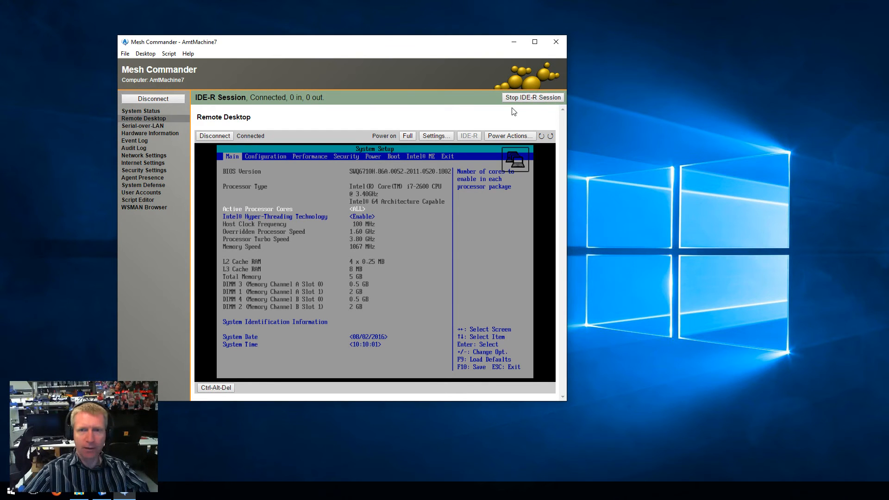
- Run the 'Reset to IDE-R CDROM' power action on AmtMachine7 and dismiss the completion message
left_click(508, 135)
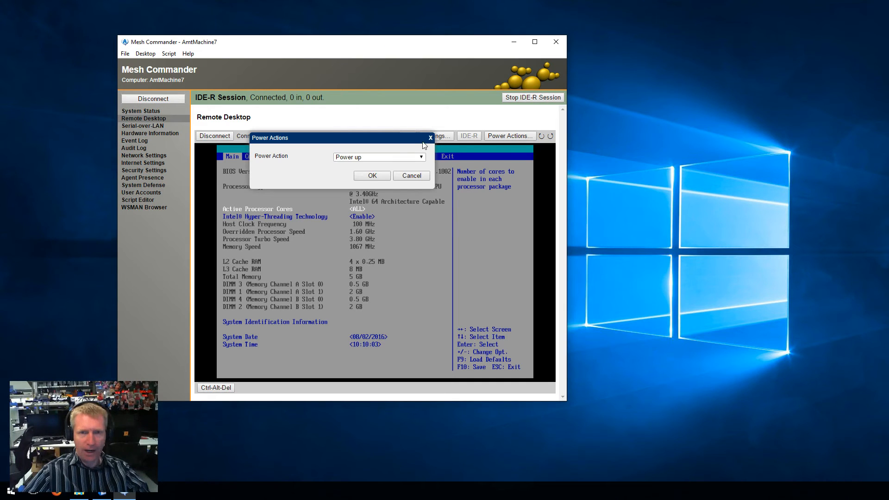
left_click(379, 157)
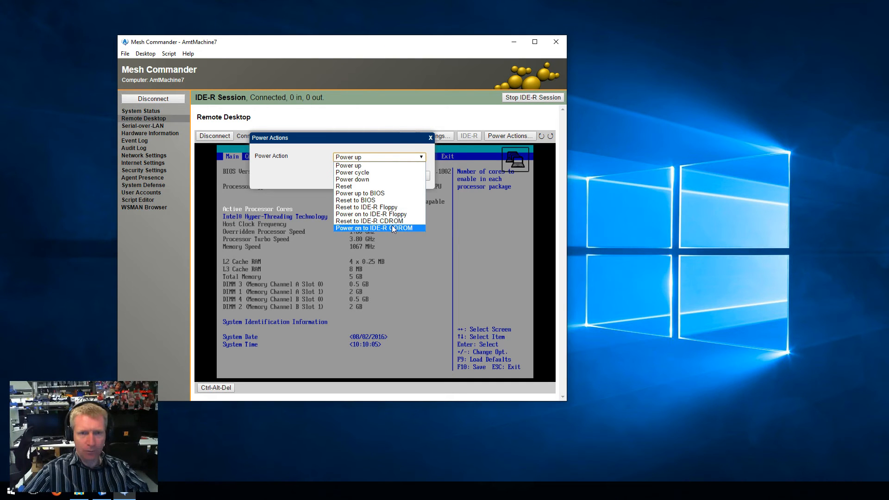
left_click(369, 220)
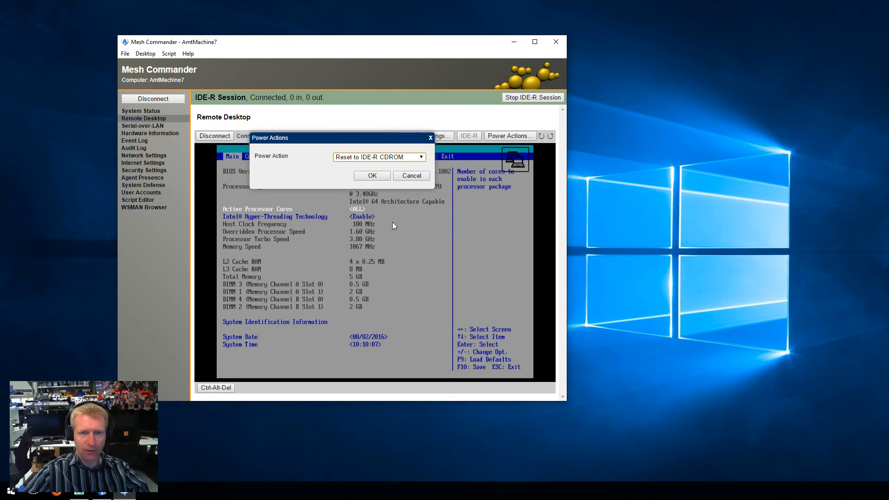
left_click(371, 175)
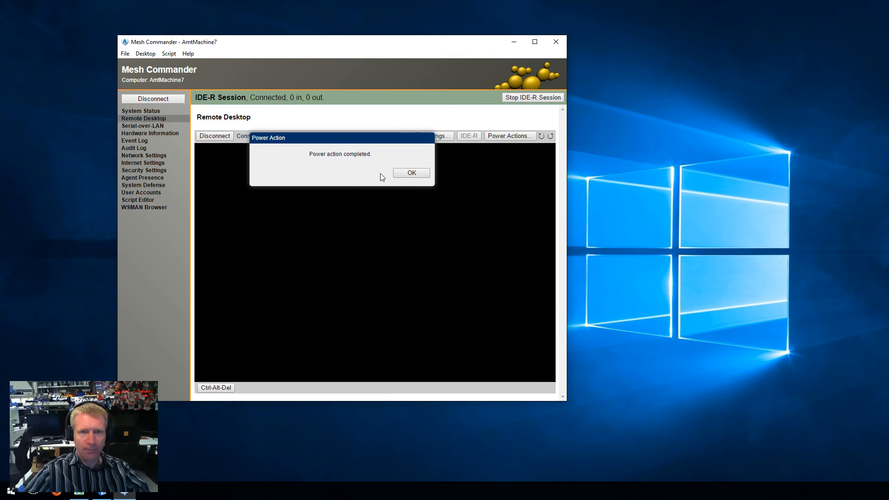
left_click(411, 172)
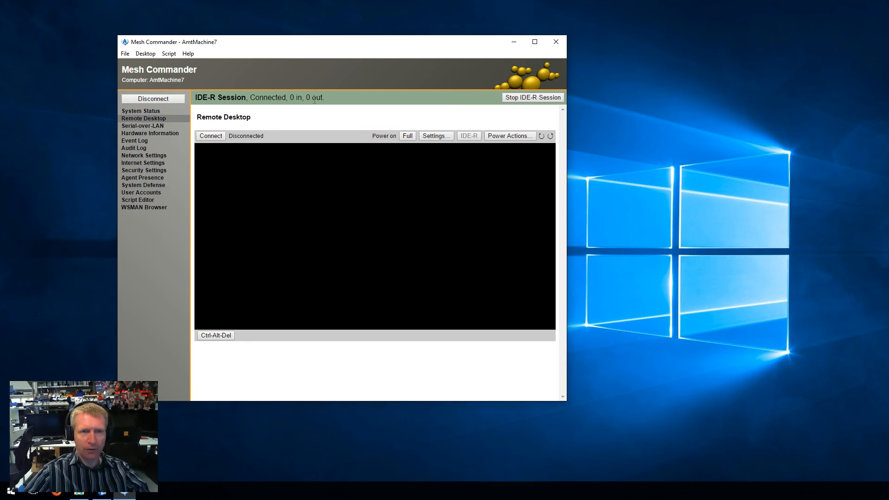
mouse_move(310, 110)
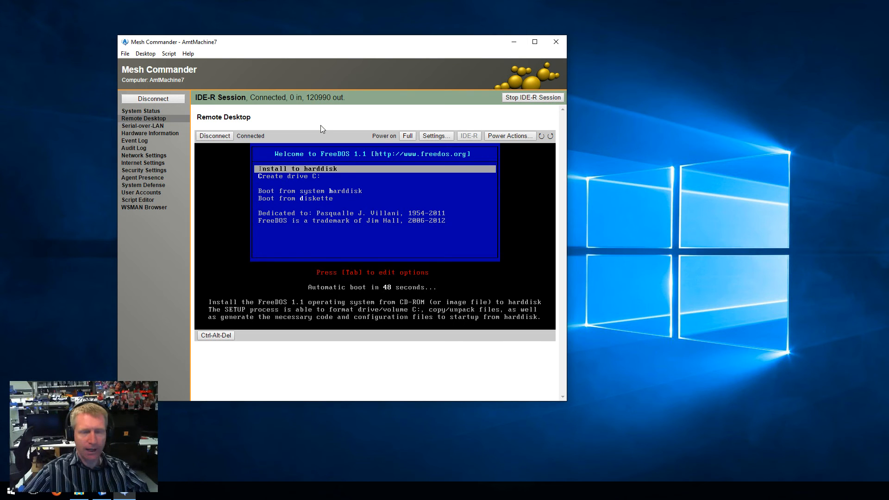
mouse_move(341, 180)
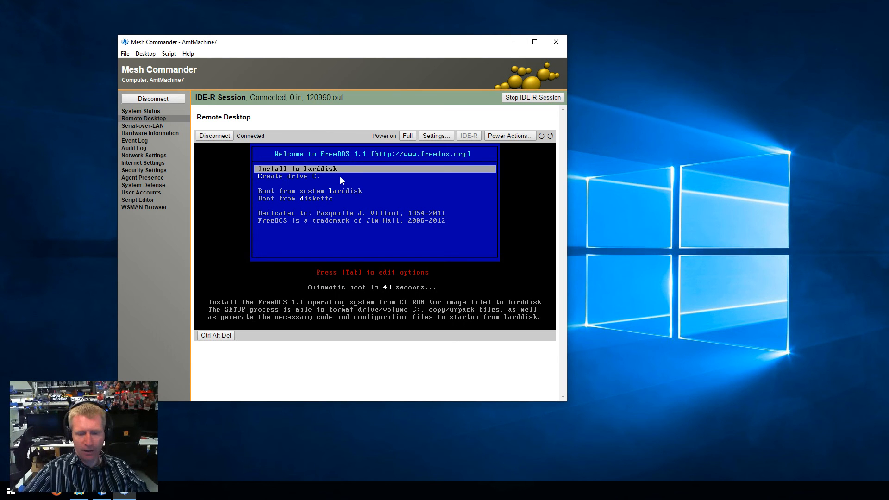
mouse_move(311, 211)
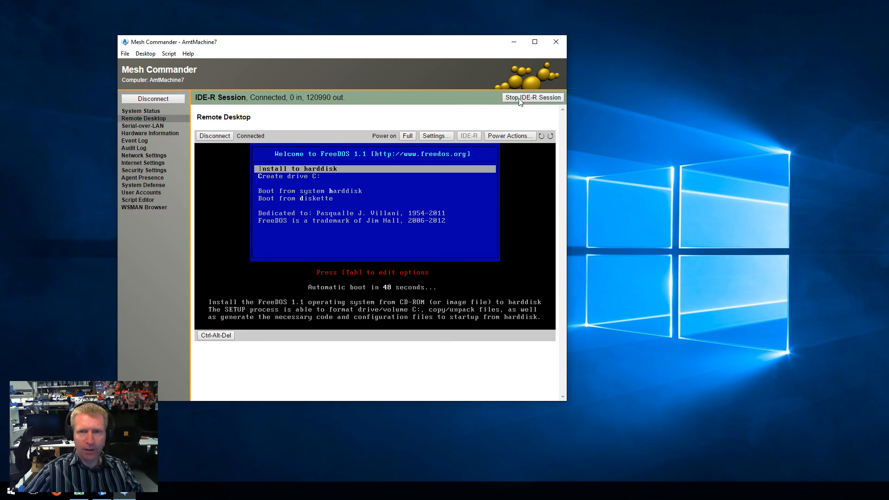
- Stop the IDE-R session, issue a plain Reset, and reconnect the remote desktop
left_click(508, 121)
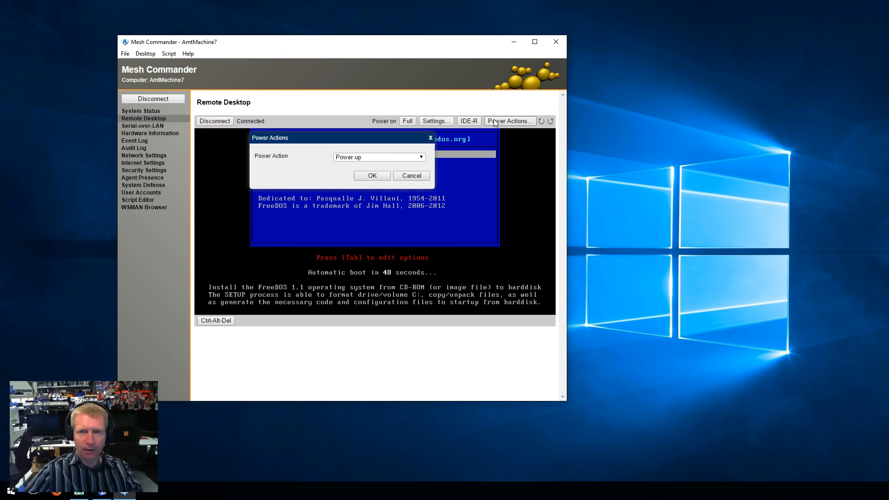
left_click(379, 157)
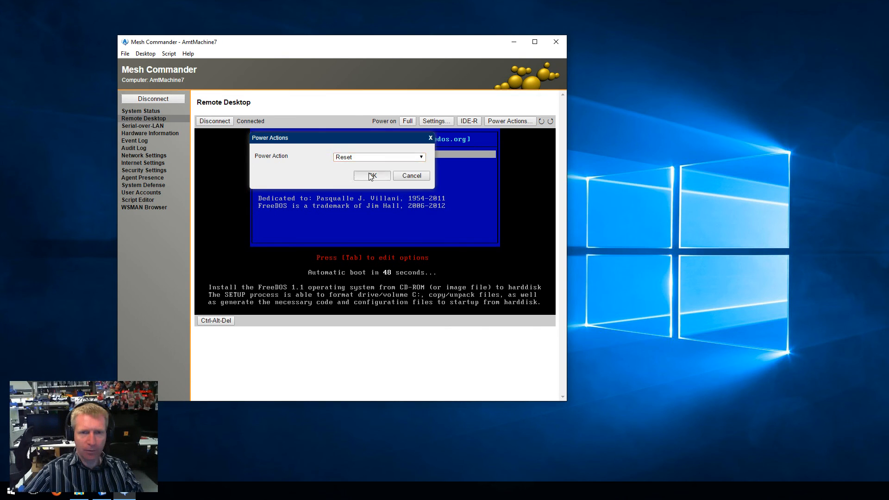
left_click(371, 175)
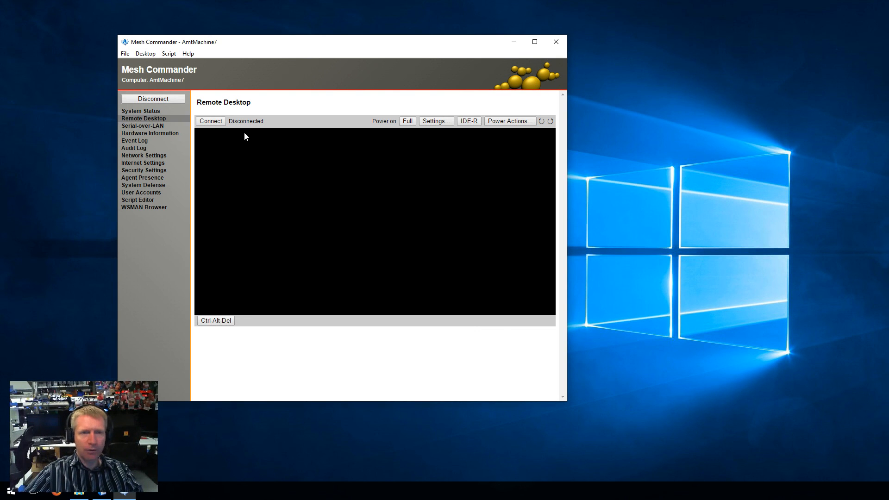
left_click(210, 121)
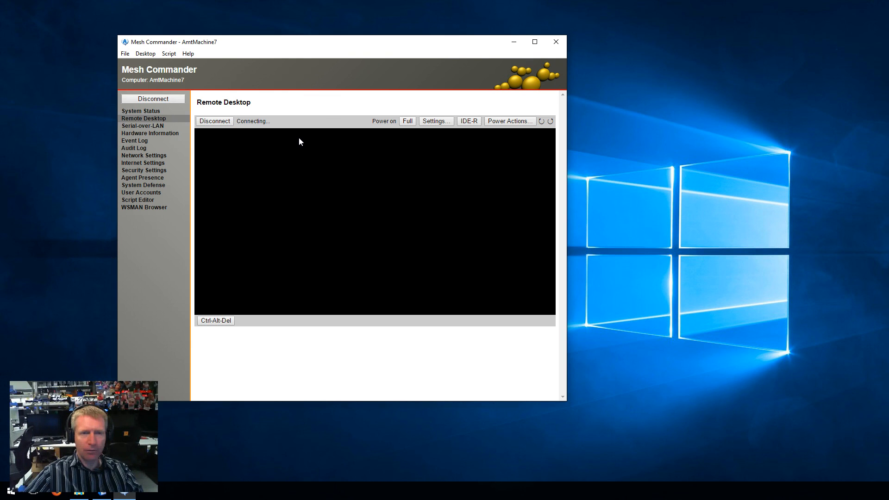